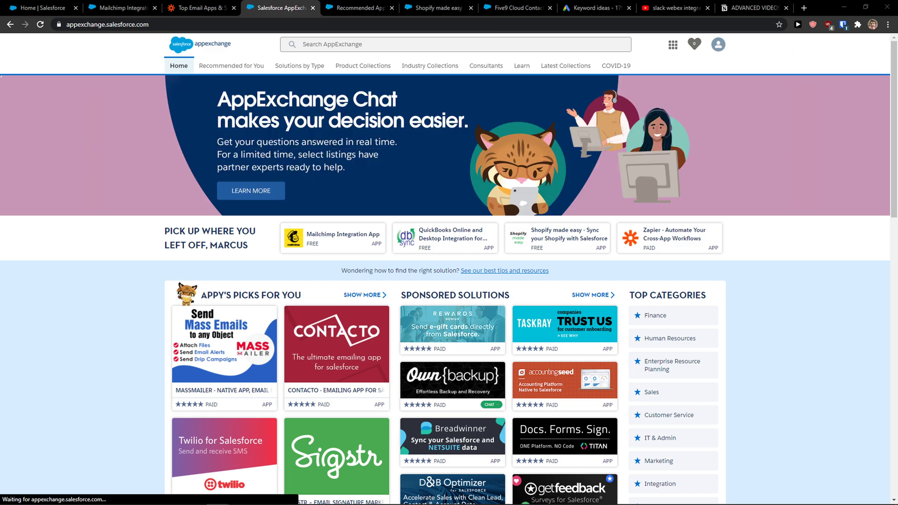
mouse_move(308, 206)
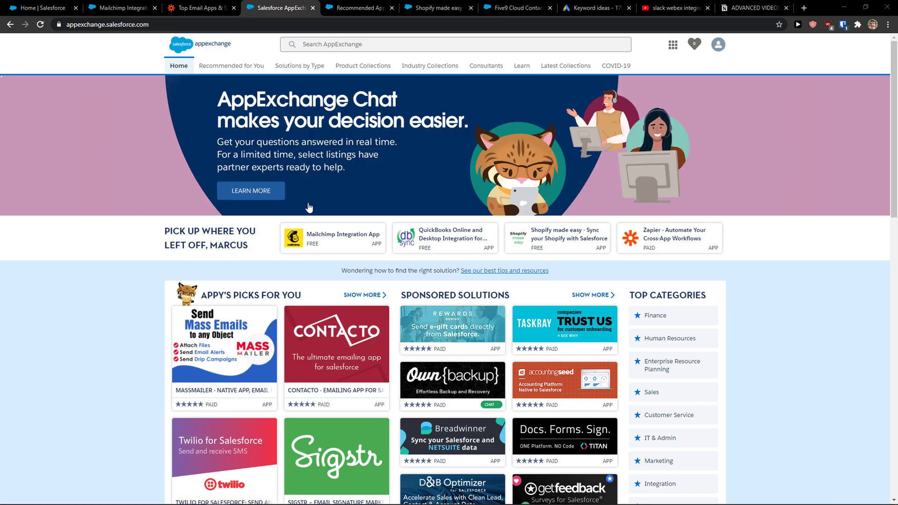
mouse_move(125, 204)
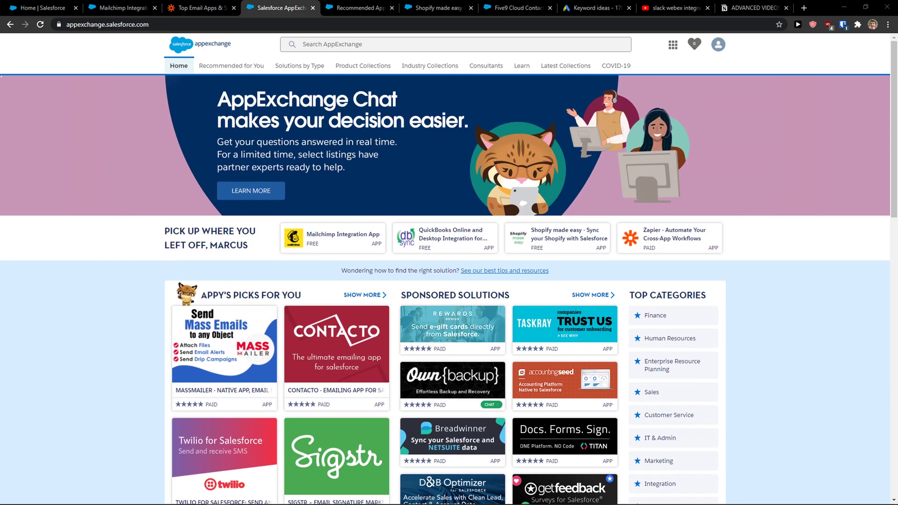
mouse_move(156, 190)
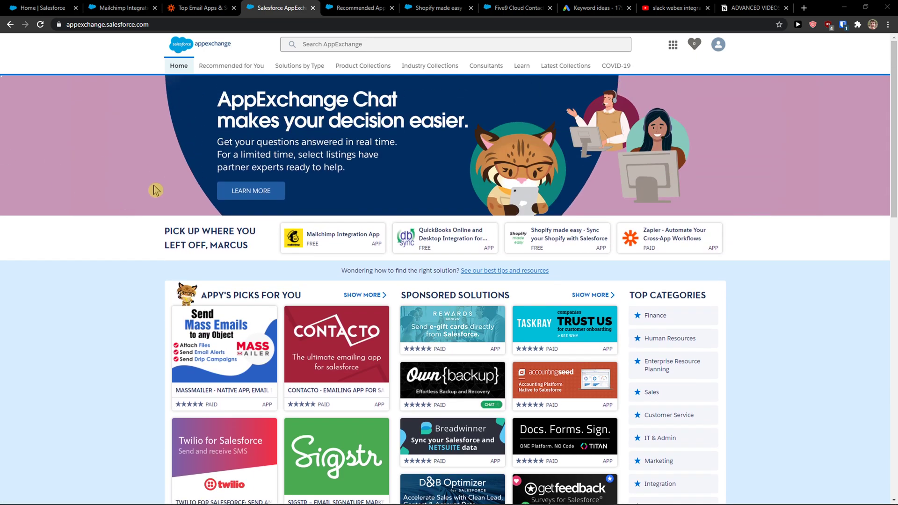
Switch to the Zapier tab and go to the account dashboard's workflow builder
left_click(198, 8)
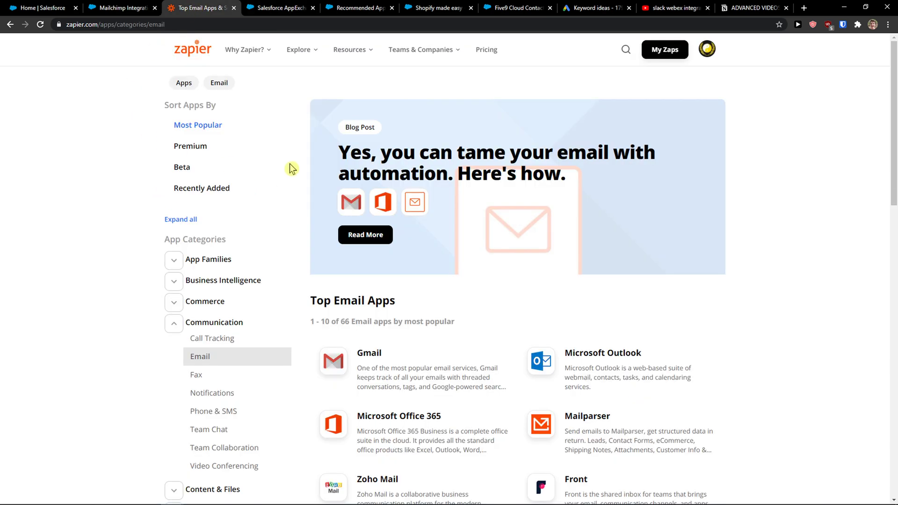
left_click(193, 49)
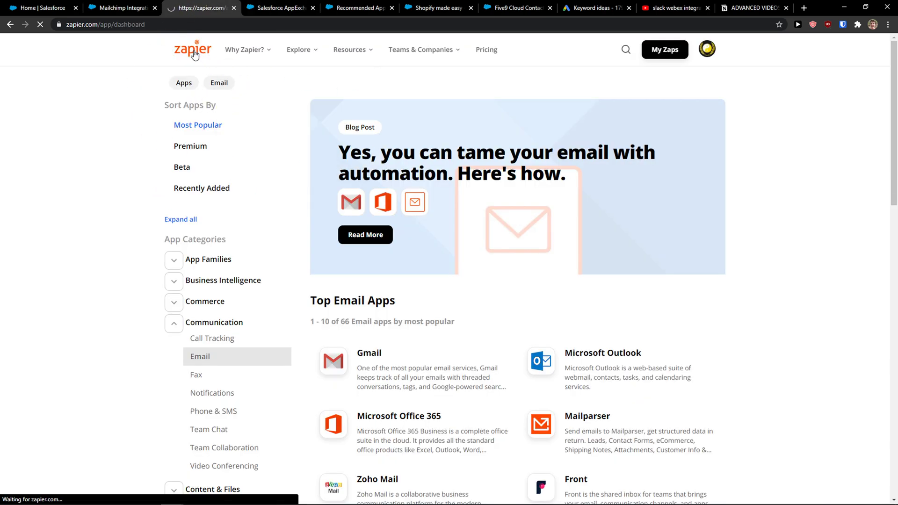
left_click(192, 49)
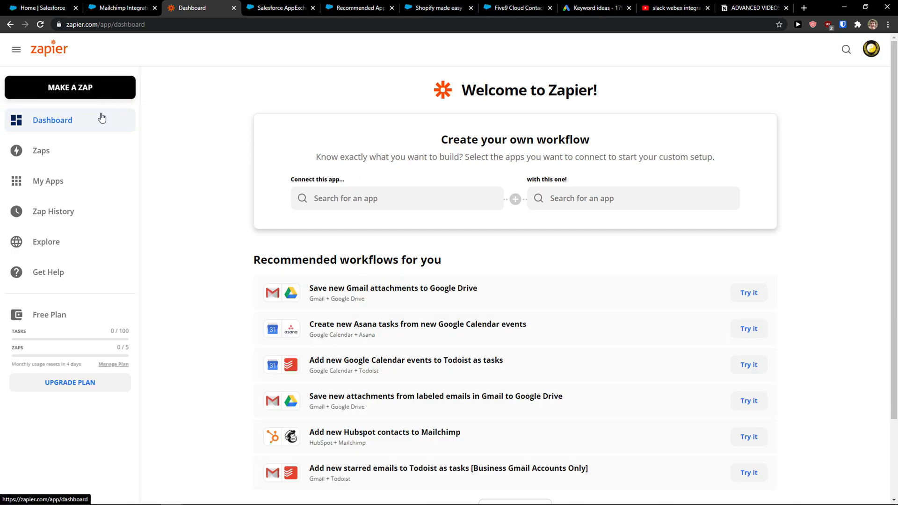
mouse_move(409, 174)
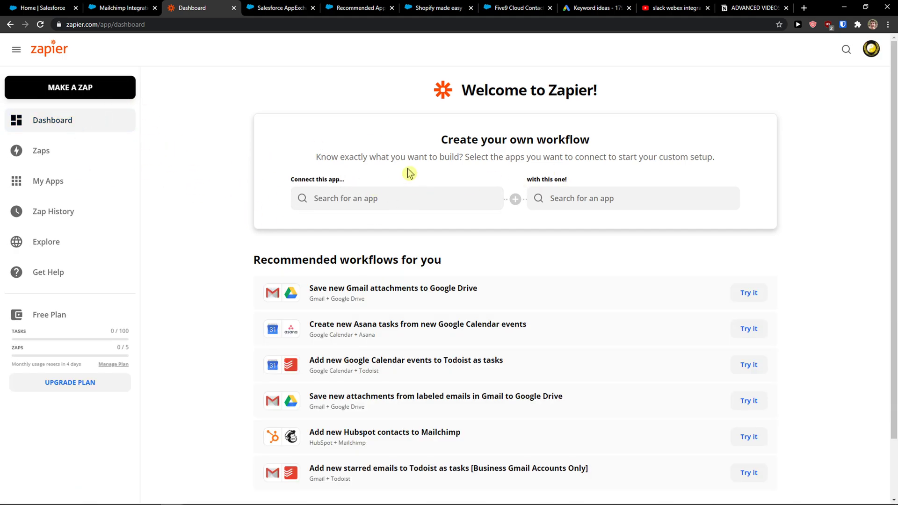
mouse_move(365, 192)
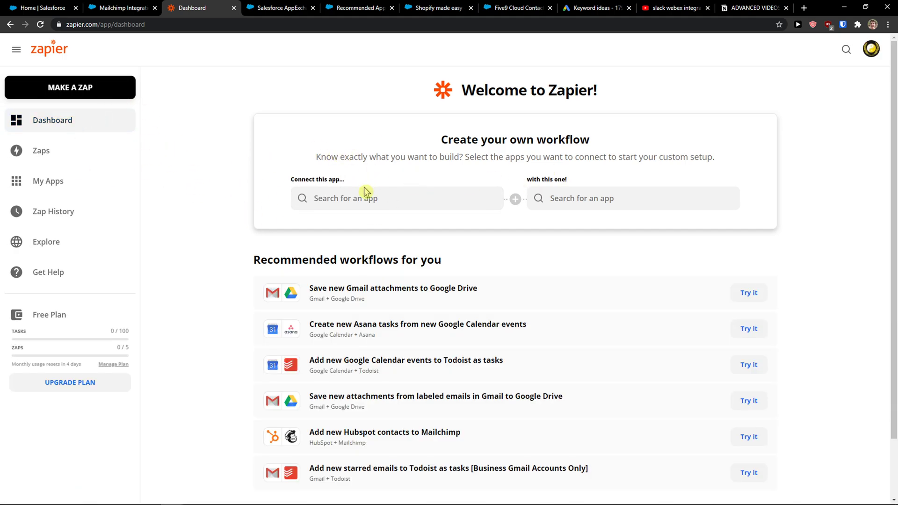
Pair Salesforce as the first app with SendGrid as the second in the builder
type("sales")
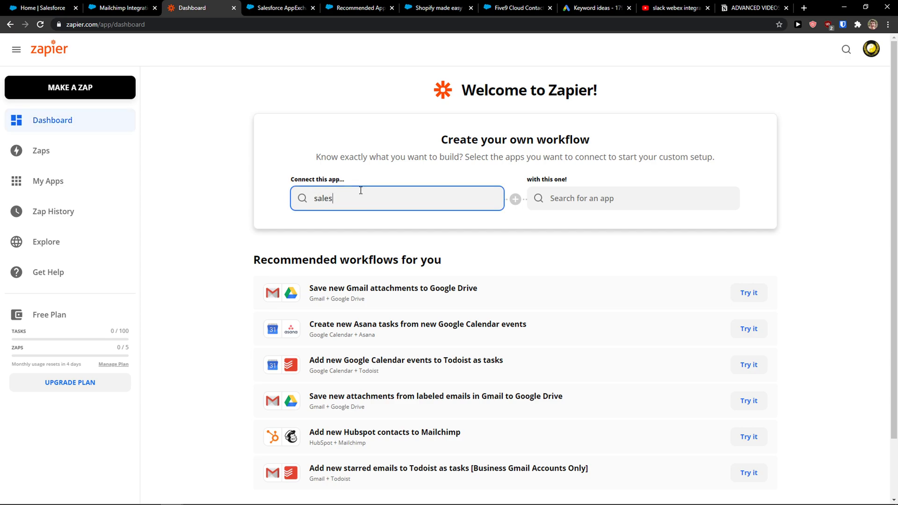
type("Salesforce")
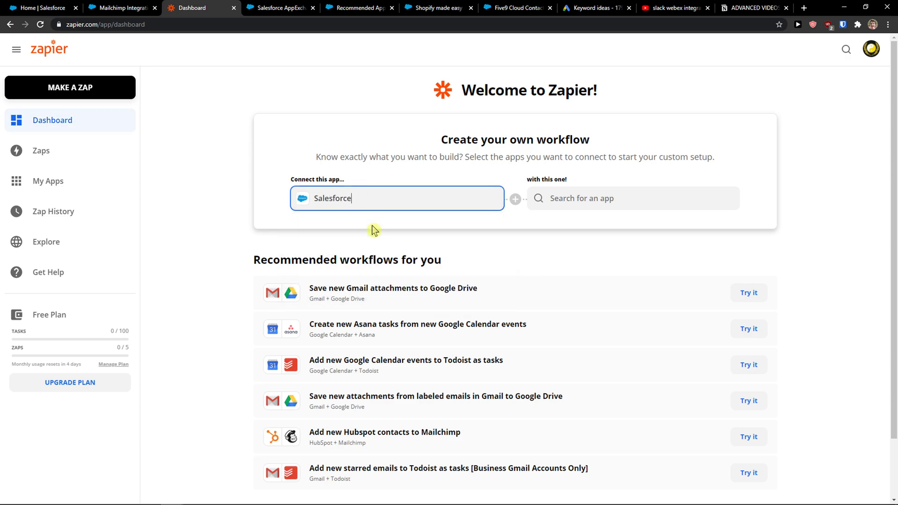
type("send")
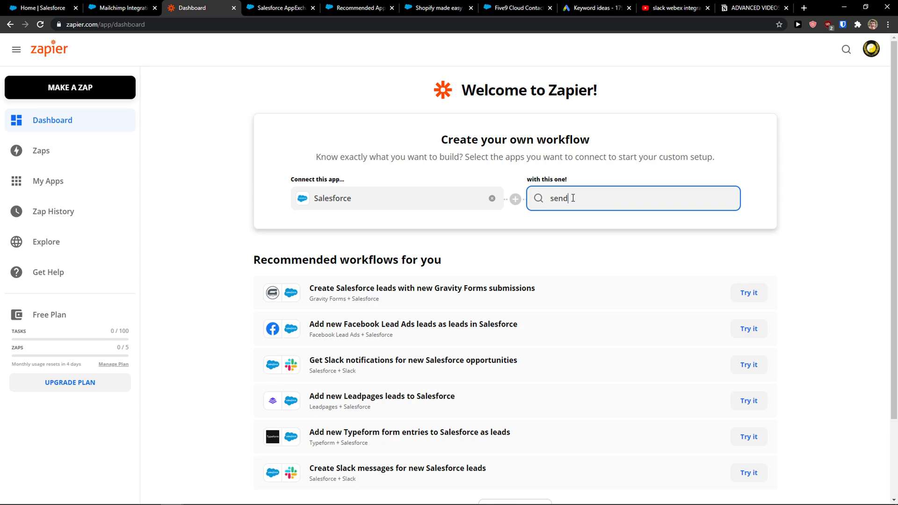
type("gri")
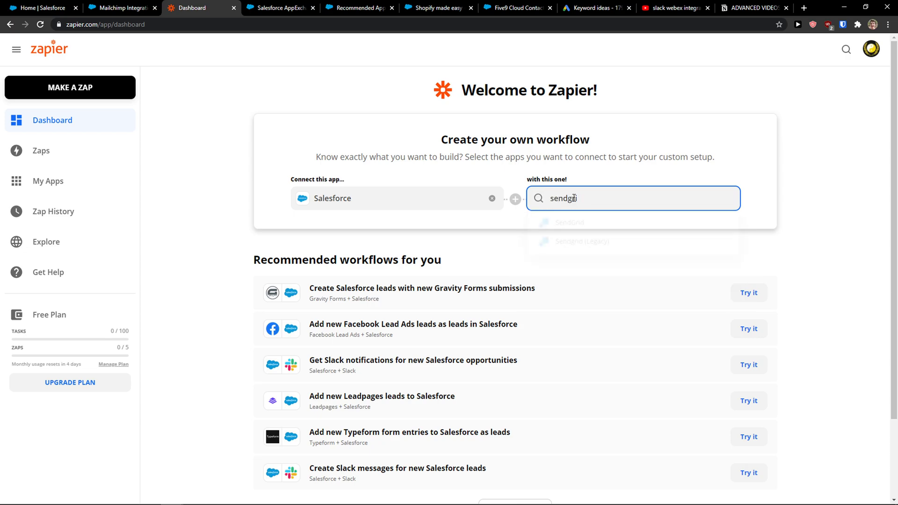
left_click(567, 222)
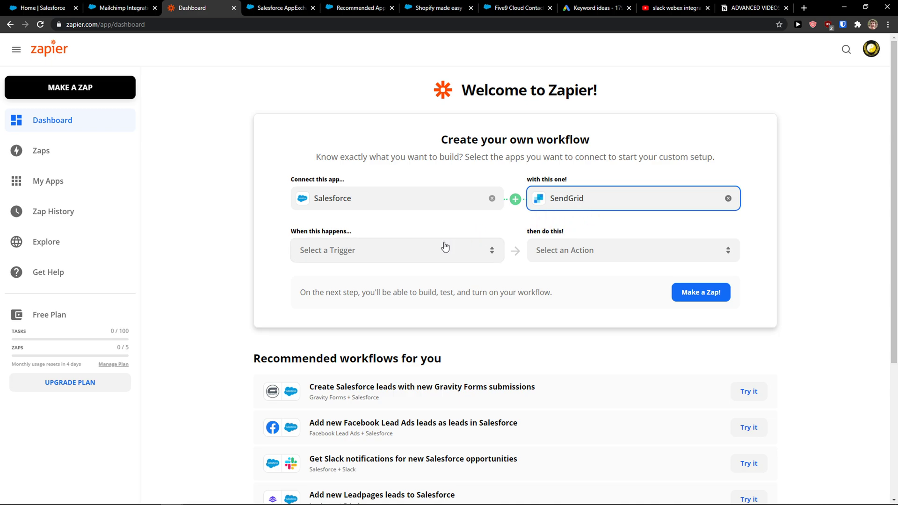
Set the Salesforce trigger to New Record and the SendGrid action to Send Email
left_click(395, 250)
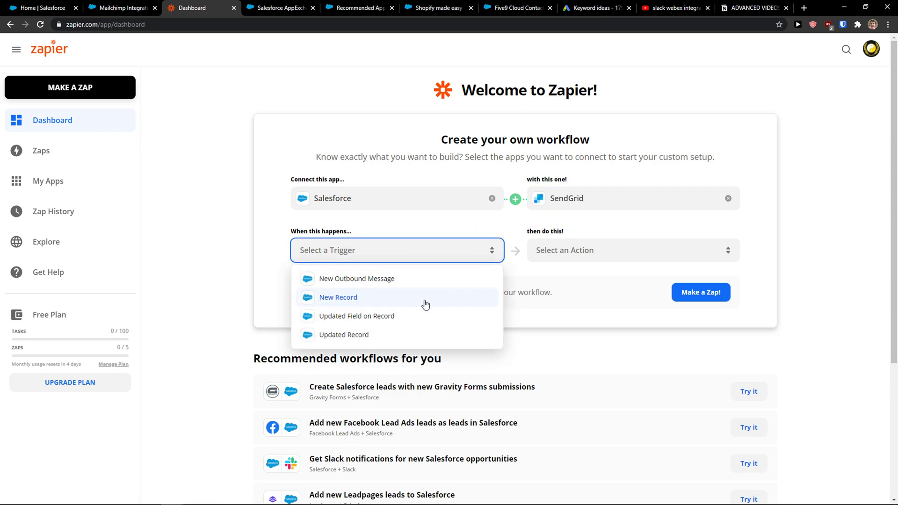
left_click(337, 297)
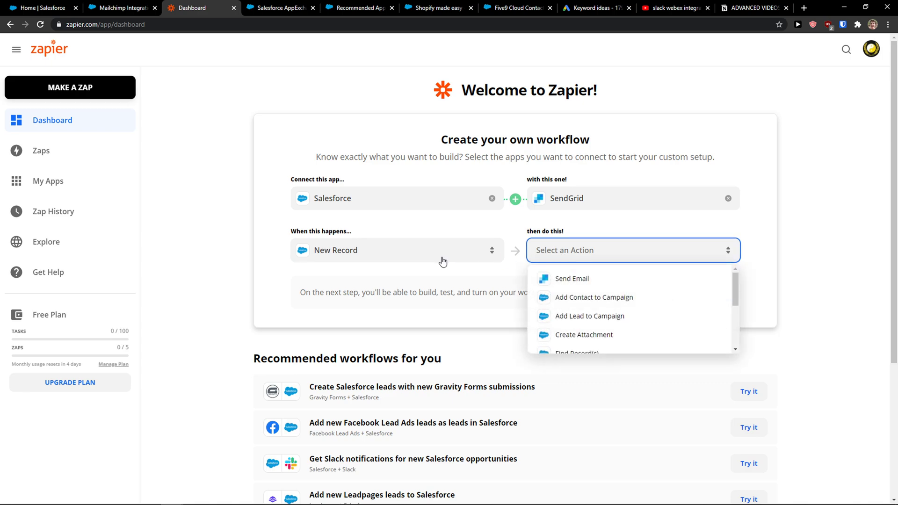
scroll("down", 3)
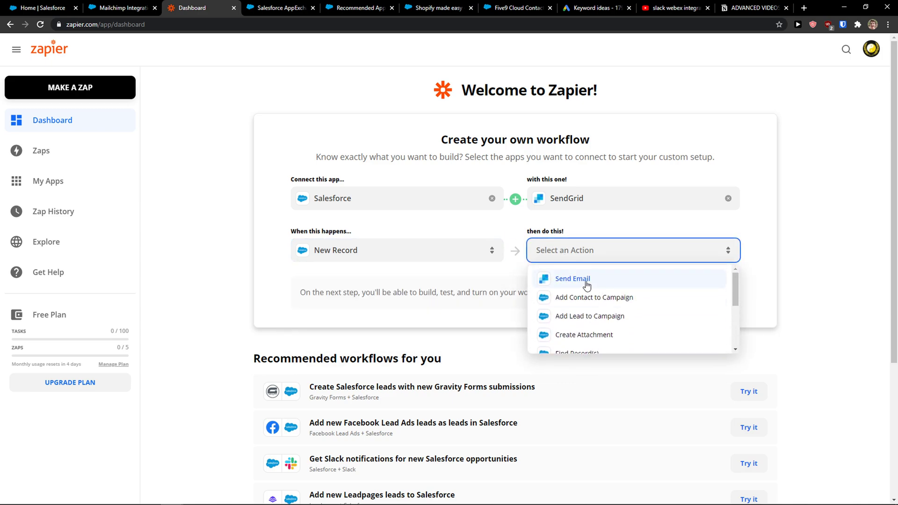
left_click(571, 279)
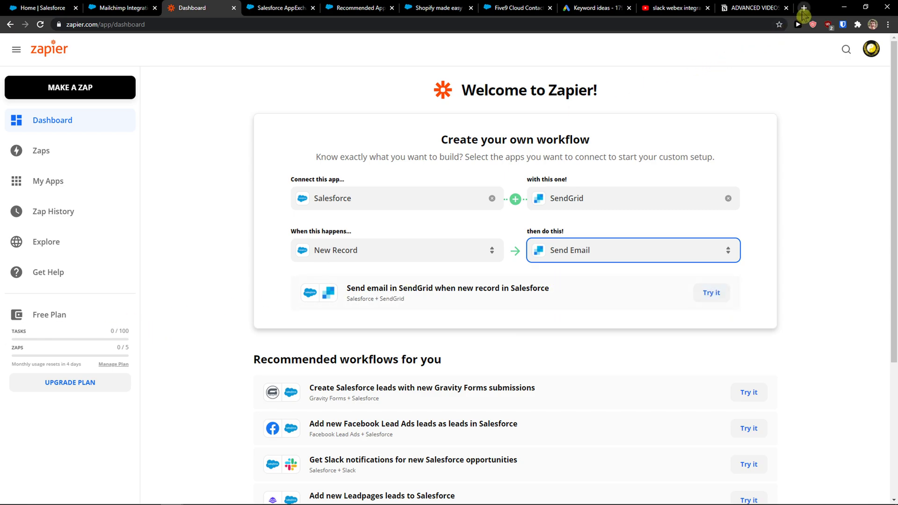
Search Google for 'salesforce sendgrid integration' in a new tab
left_click(803, 8)
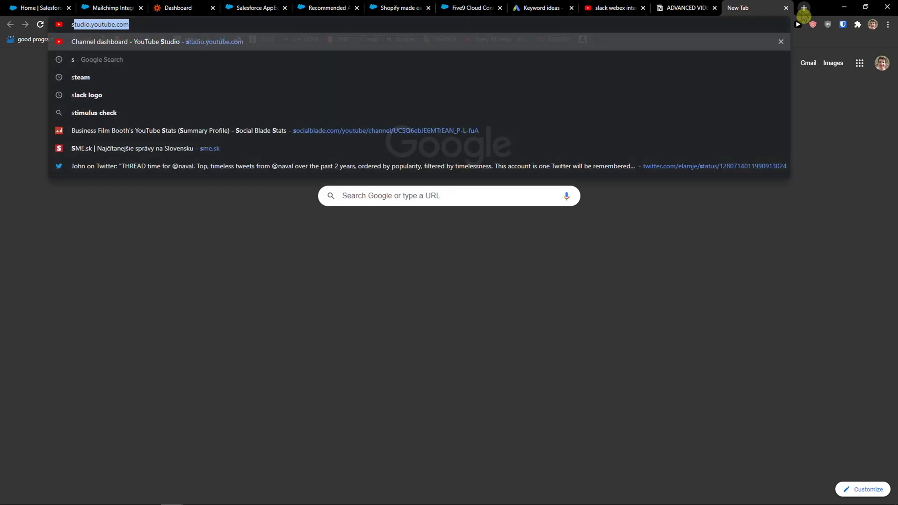
type("salesforce.")
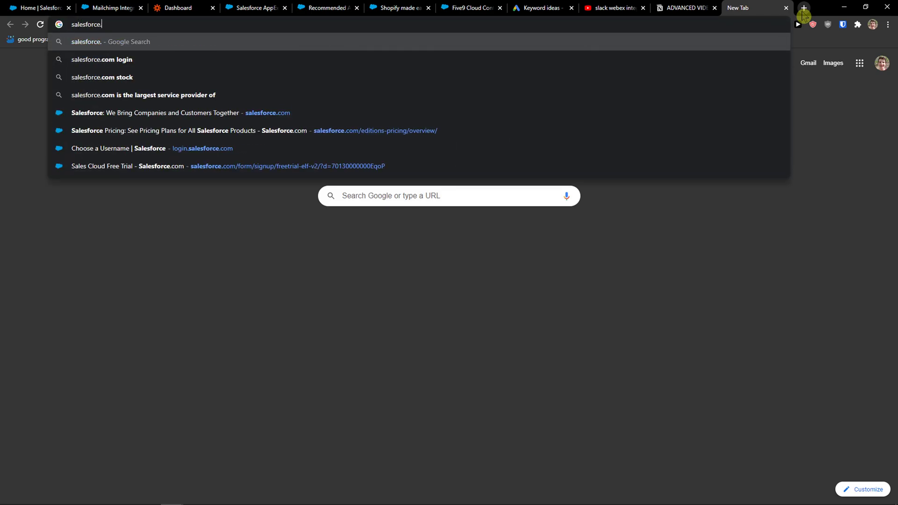
type("sendgrid+integration&rlz=1C1GCEA_enSK873SK873&oq=salesforce+sendgrid+inte&aqs=chrome")
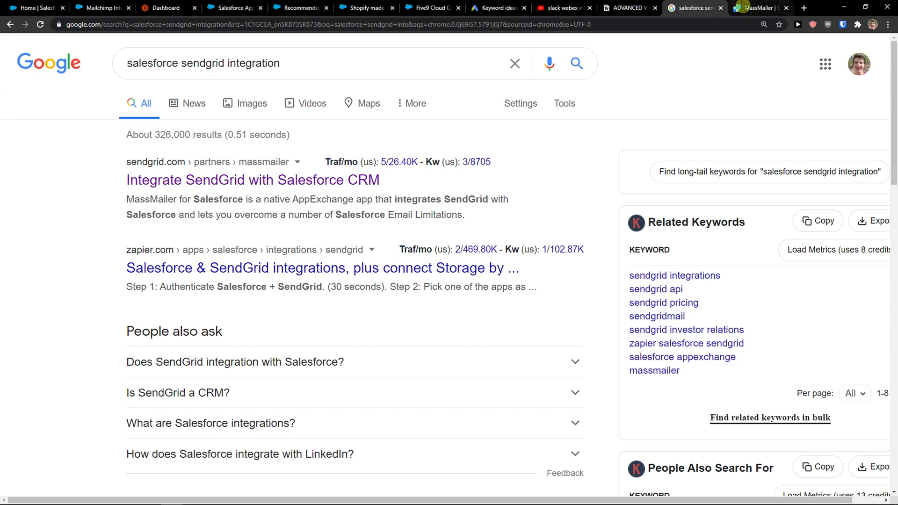
Open SendGrid's MassMailer integration page, copy 'MassMailer', and return to AppExchange
left_click(253, 180)
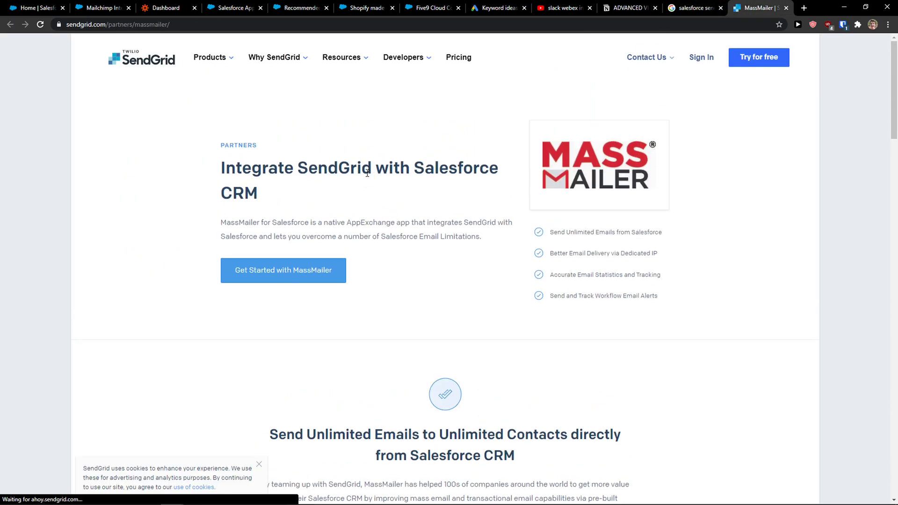
mouse_move(357, 202)
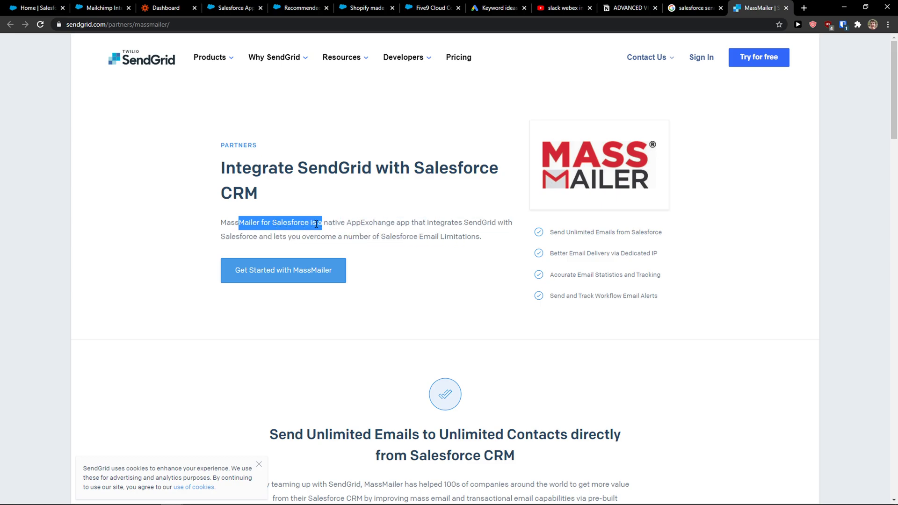
double_click(240, 222)
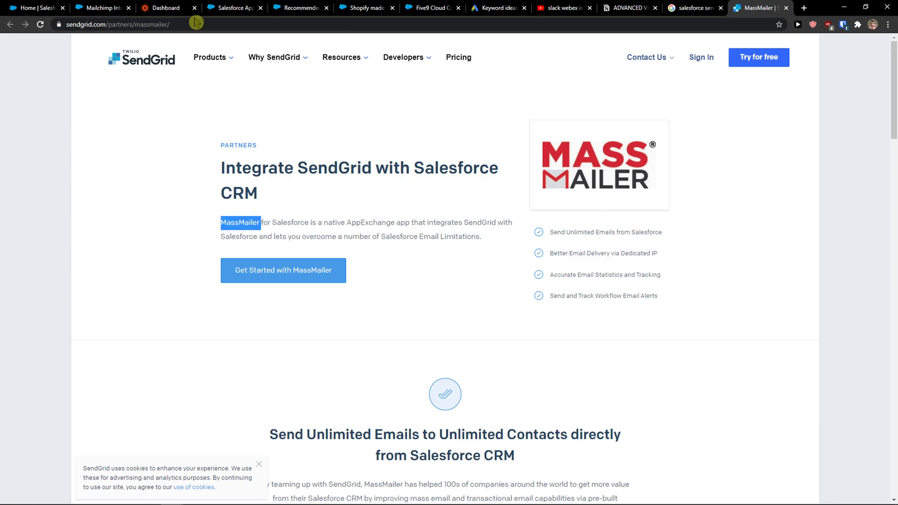
left_click(229, 8)
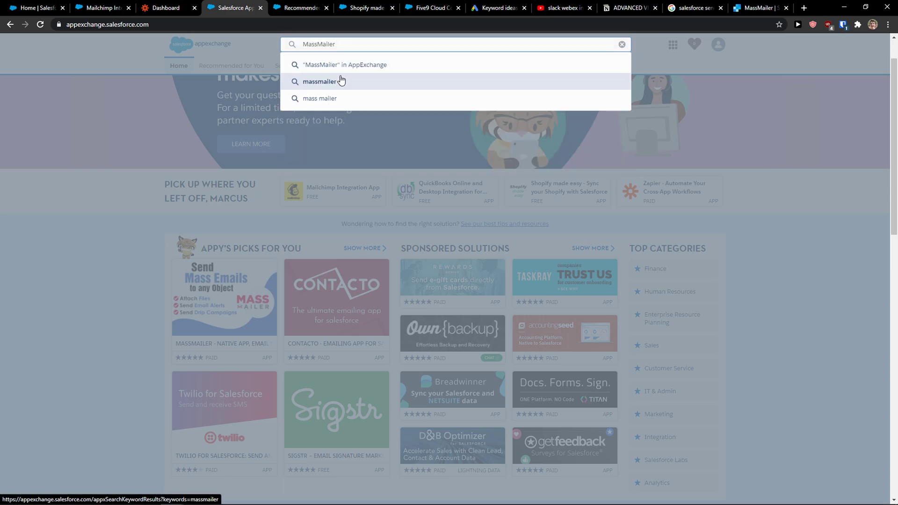
Search AppExchange for MassMailer and open its app listing from the results
left_click(319, 82)
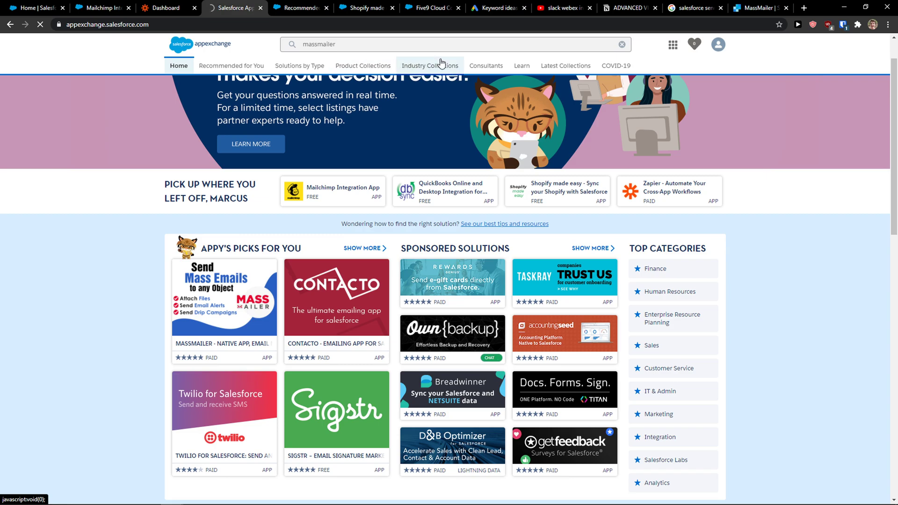
key("Return")
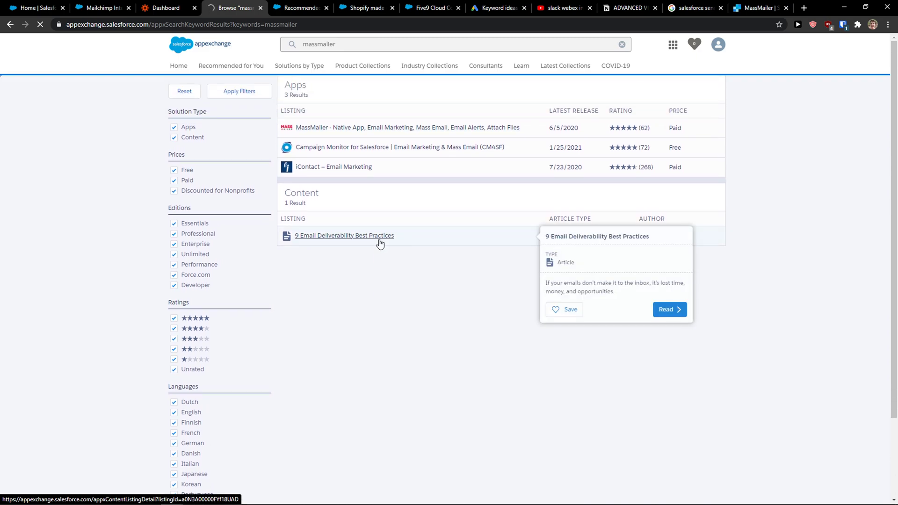
mouse_move(140, 230)
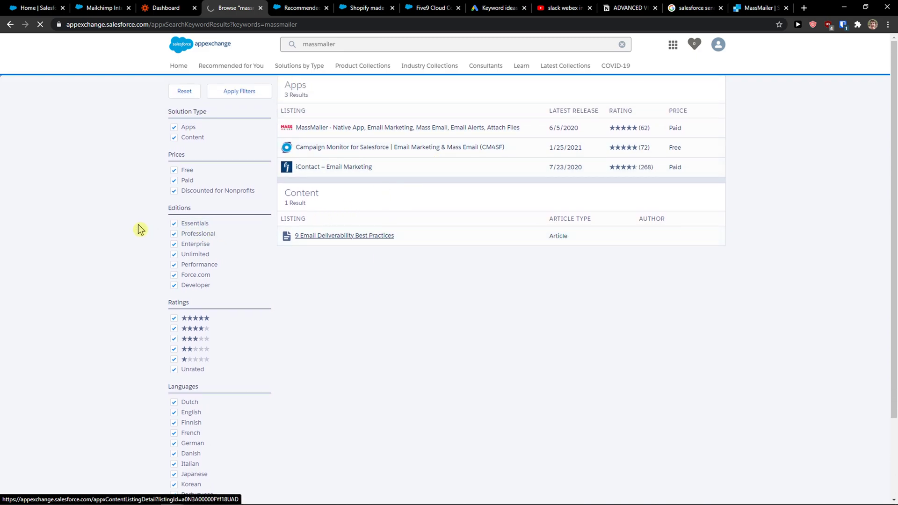
left_click(344, 235)
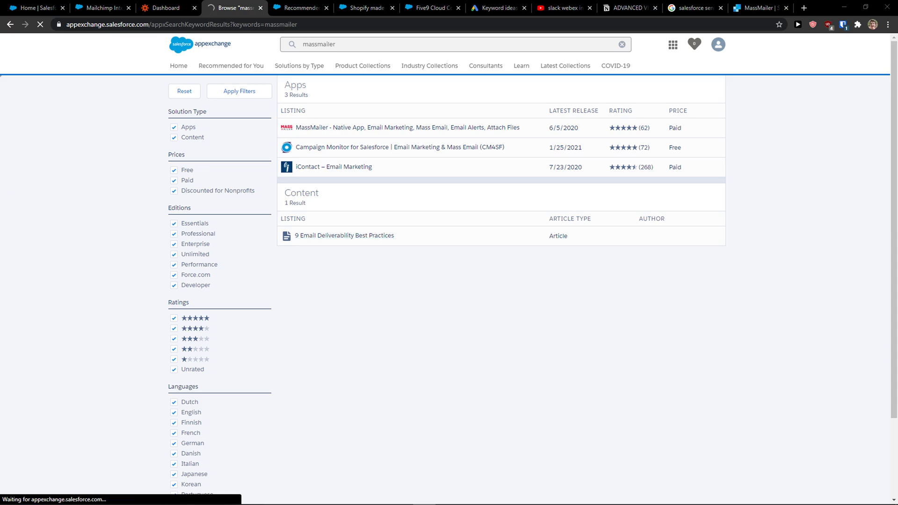
left_click(410, 127)
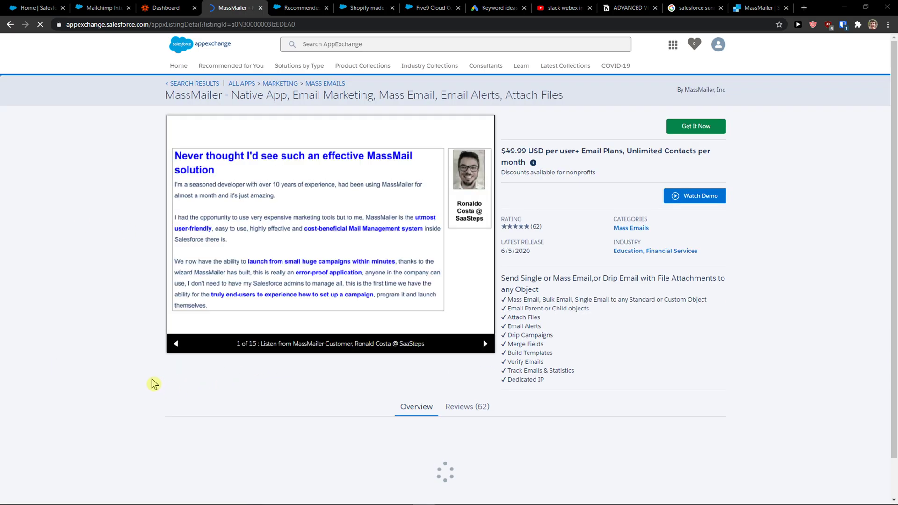